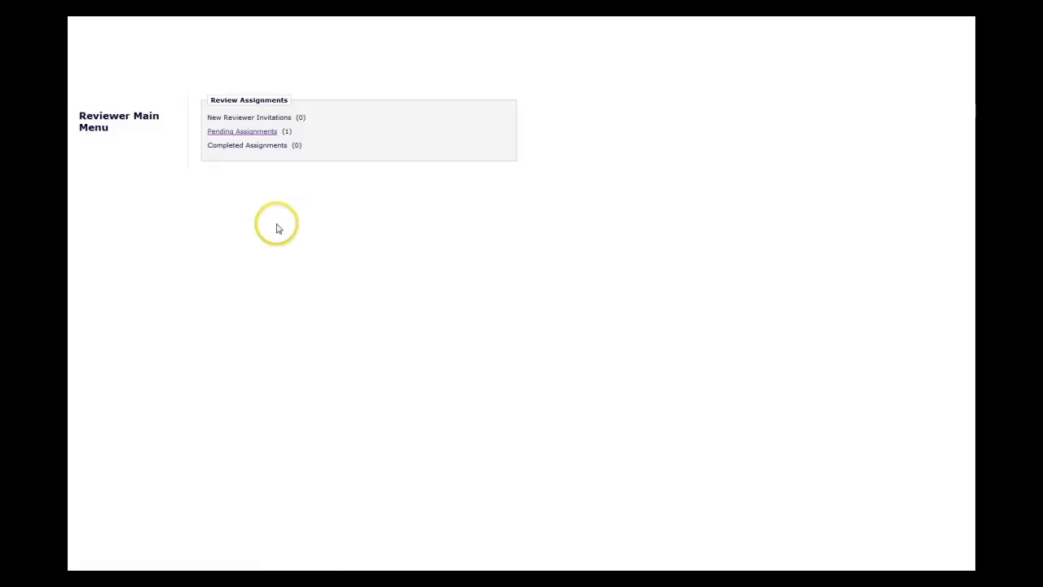
# Request the pending review assignments list from the Reviewer Main Menu
pyautogui.click(241, 130)
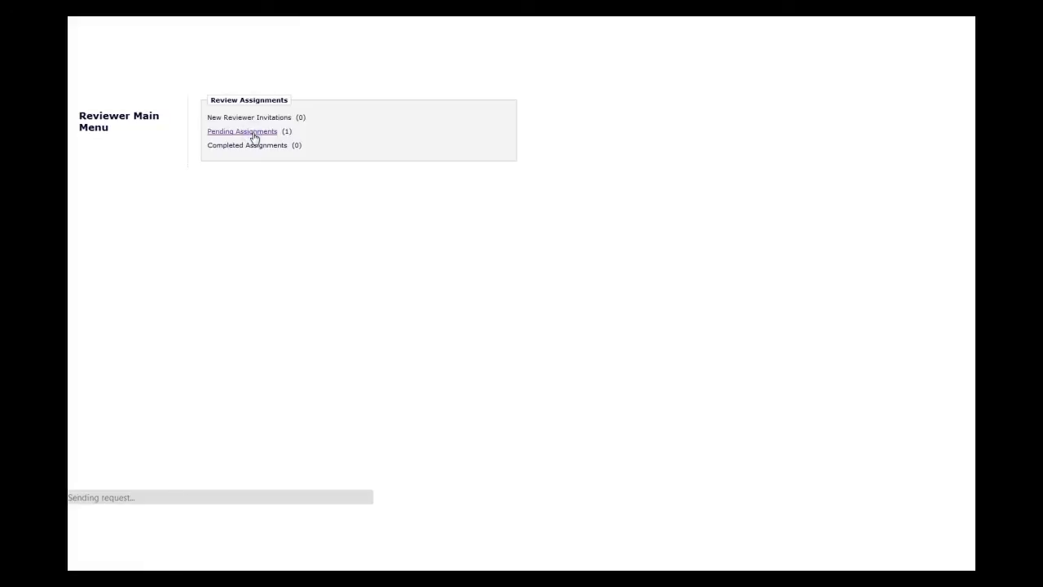
# Show the one pending assignment, 'The Influence of Unstable Algorithms on Operating Systems'
pyautogui.click(241, 130)
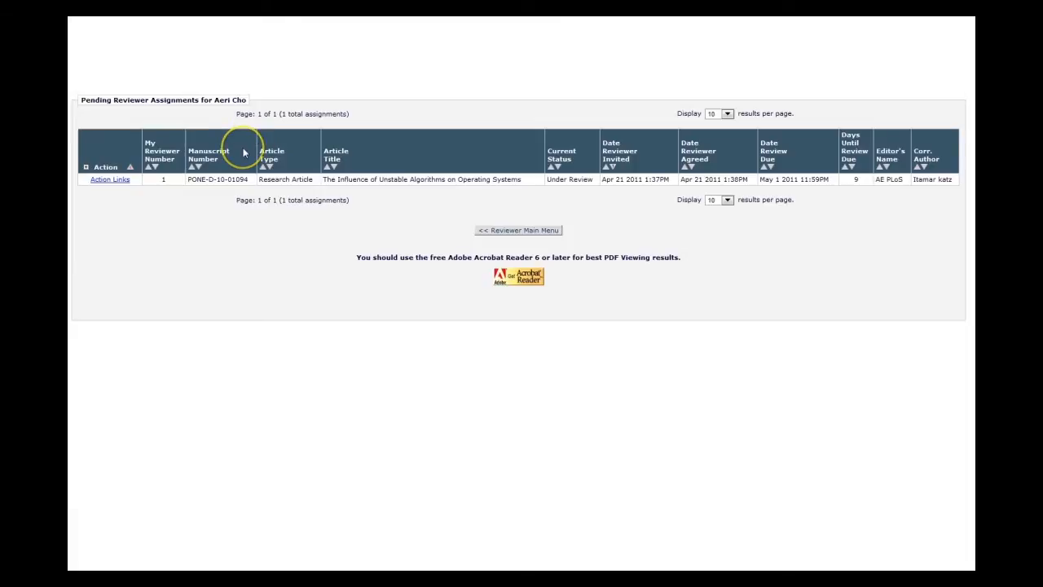
pyautogui.moveTo(407, 159)
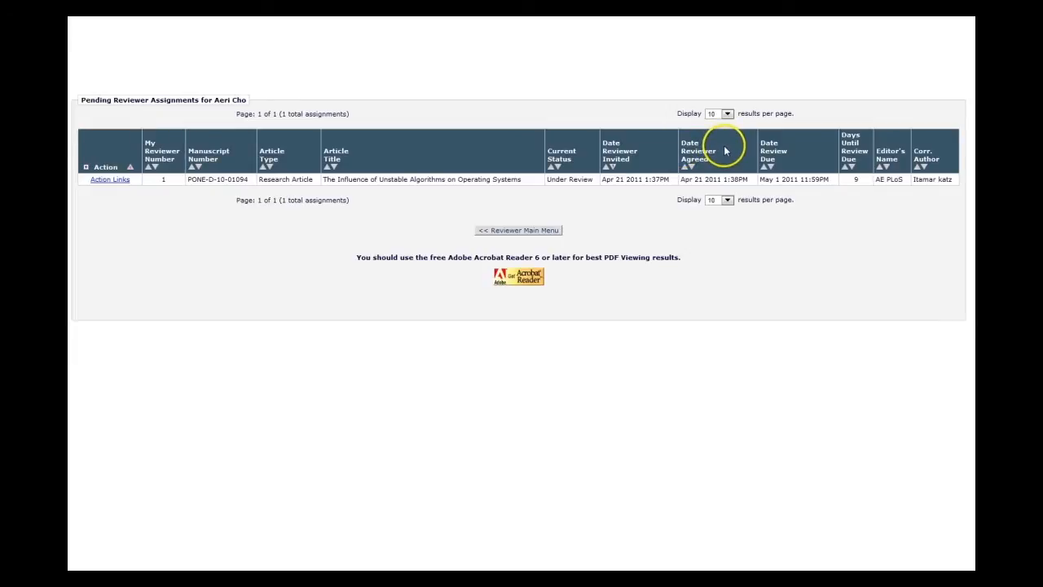
pyautogui.moveTo(887, 150)
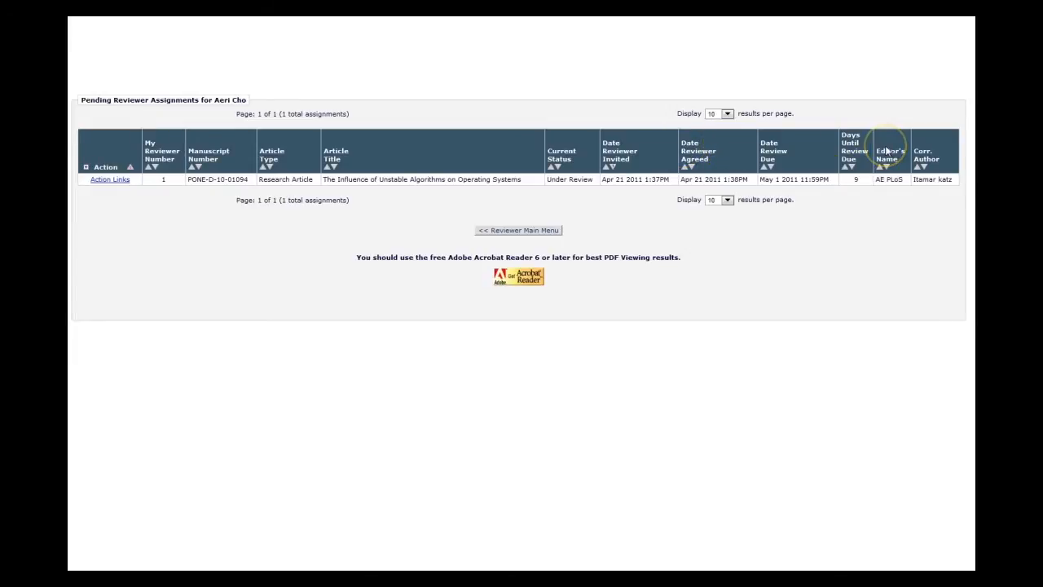
pyautogui.moveTo(935, 157)
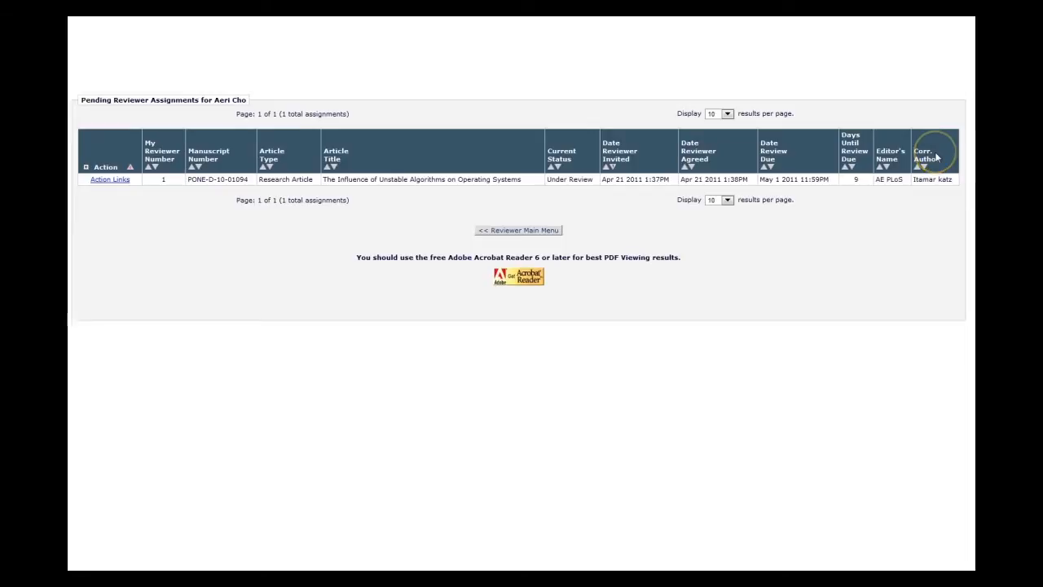
pyautogui.moveTo(795, 163)
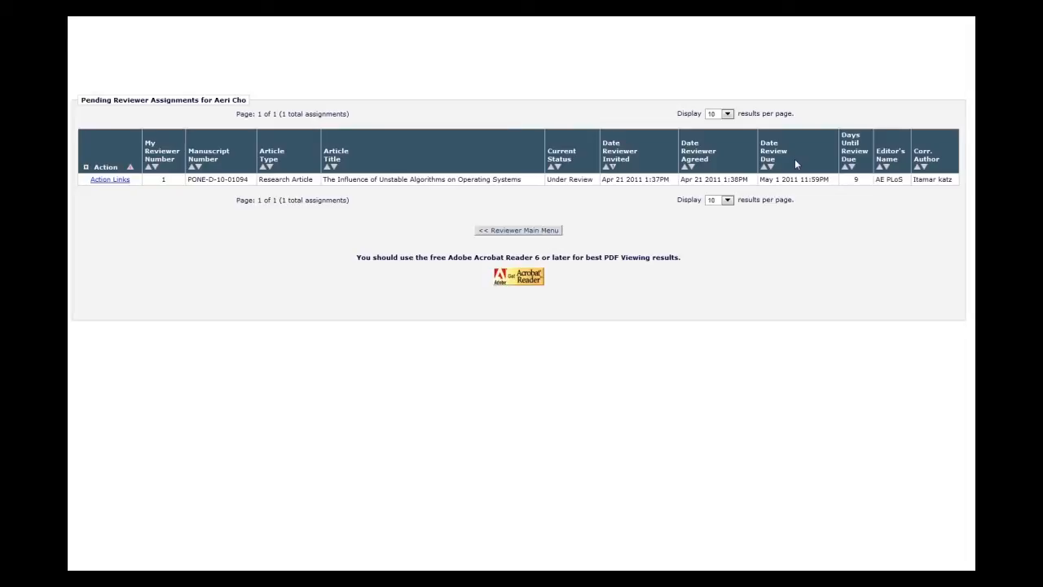
# Choose the 'Reviewer Requests Deadline Extension on Review' letter, cancel the email, and reopen Action Links
pyautogui.click(110, 180)
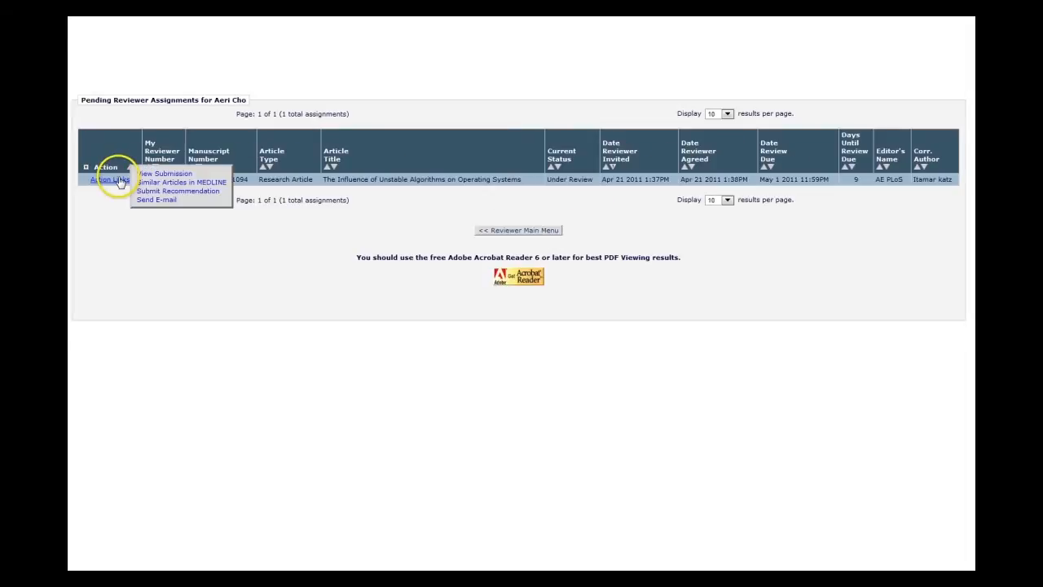
pyautogui.click(156, 199)
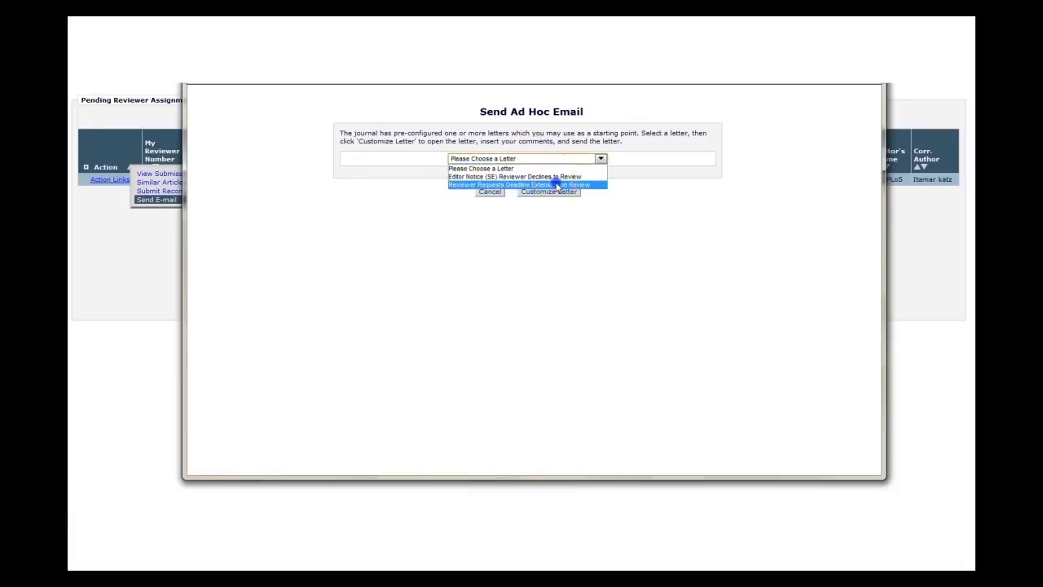
pyautogui.click(525, 185)
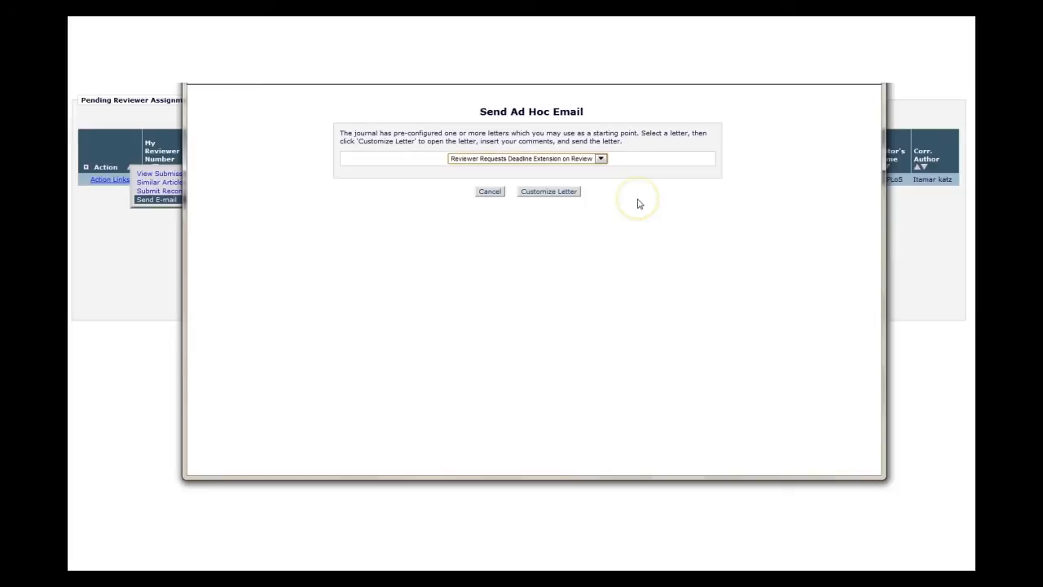
pyautogui.moveTo(639, 203)
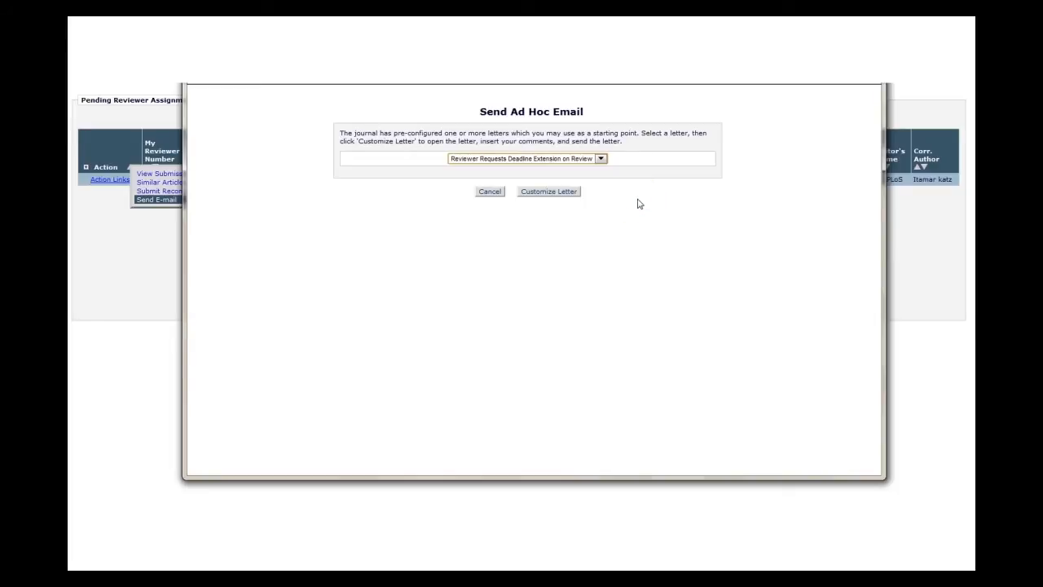
pyautogui.click(489, 191)
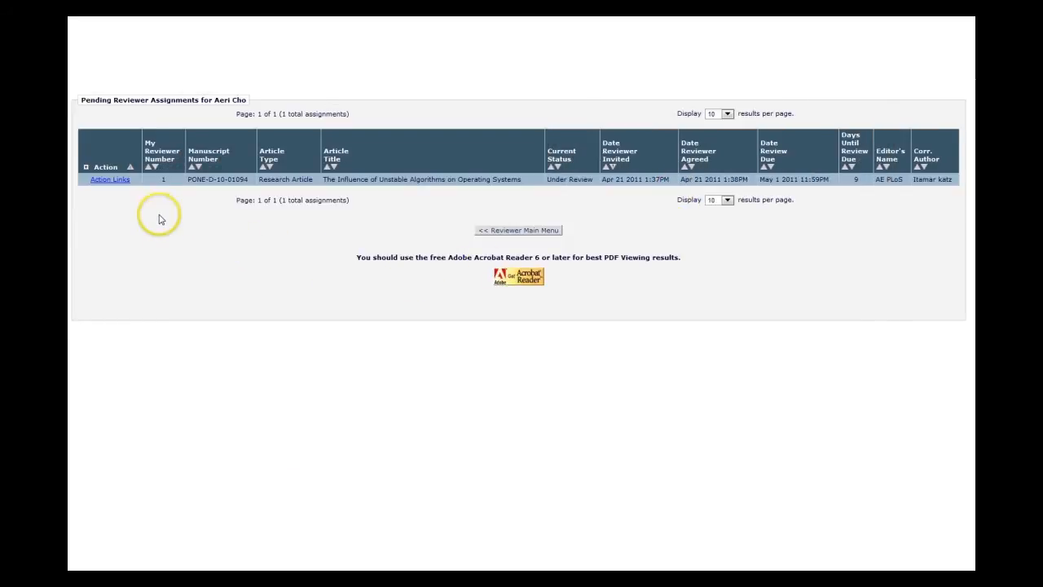
pyautogui.click(111, 179)
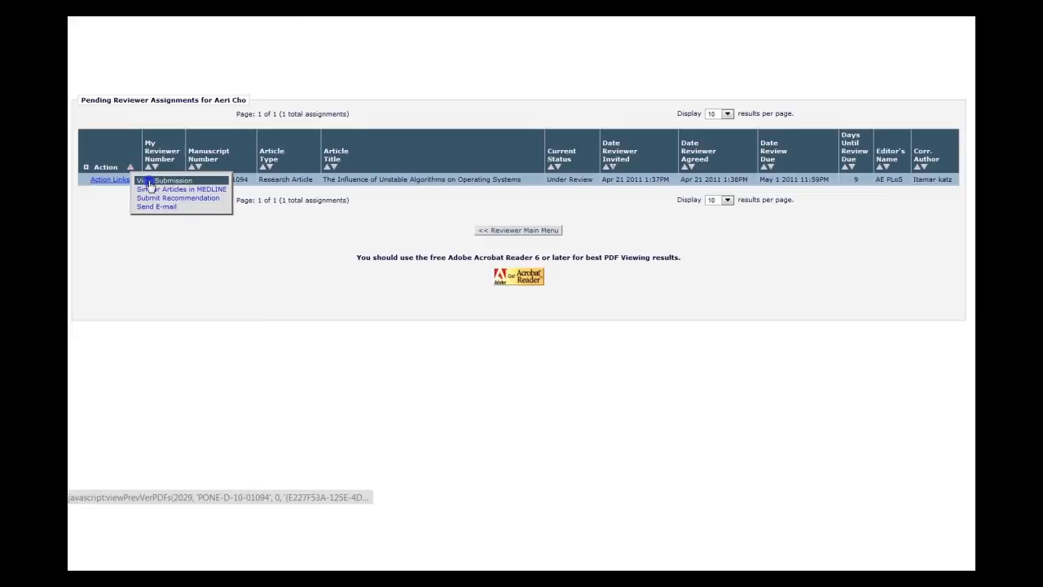
# Open the PONE-D-10-01094 submission PDF in Adobe Reader via View Submission
pyautogui.click(166, 179)
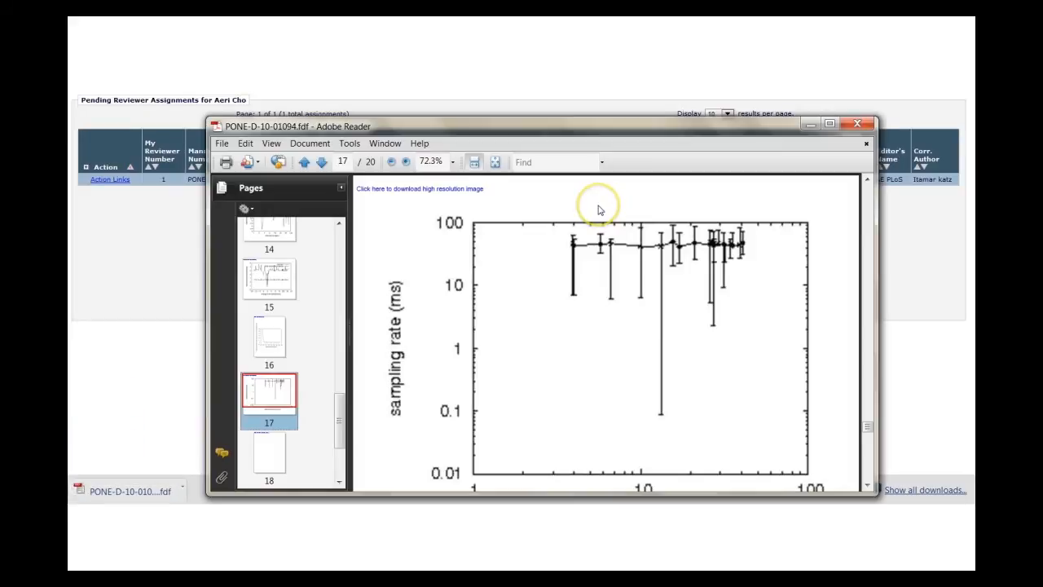
pyautogui.moveTo(600, 209)
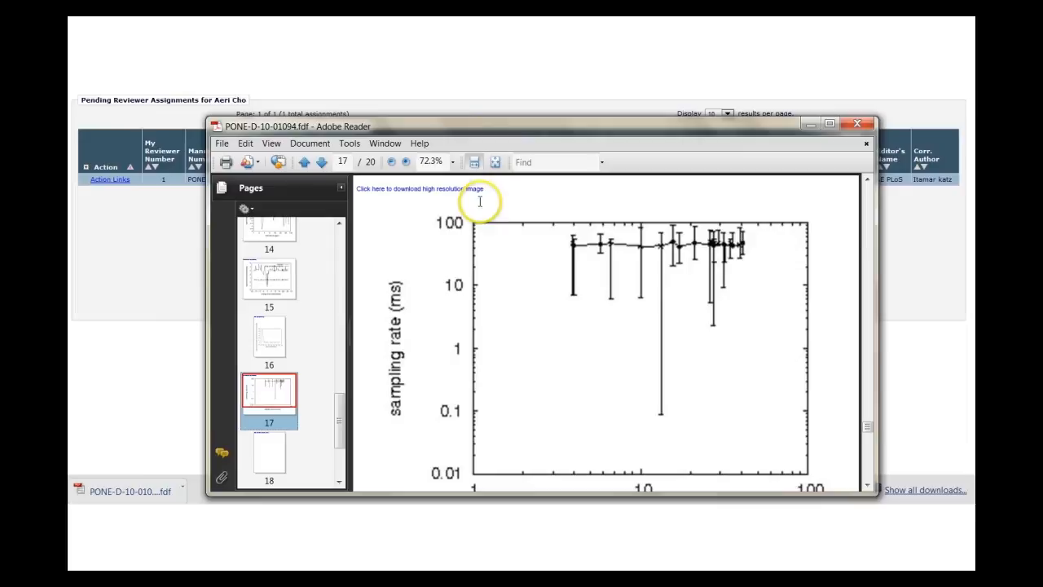
pyautogui.moveTo(287, 470)
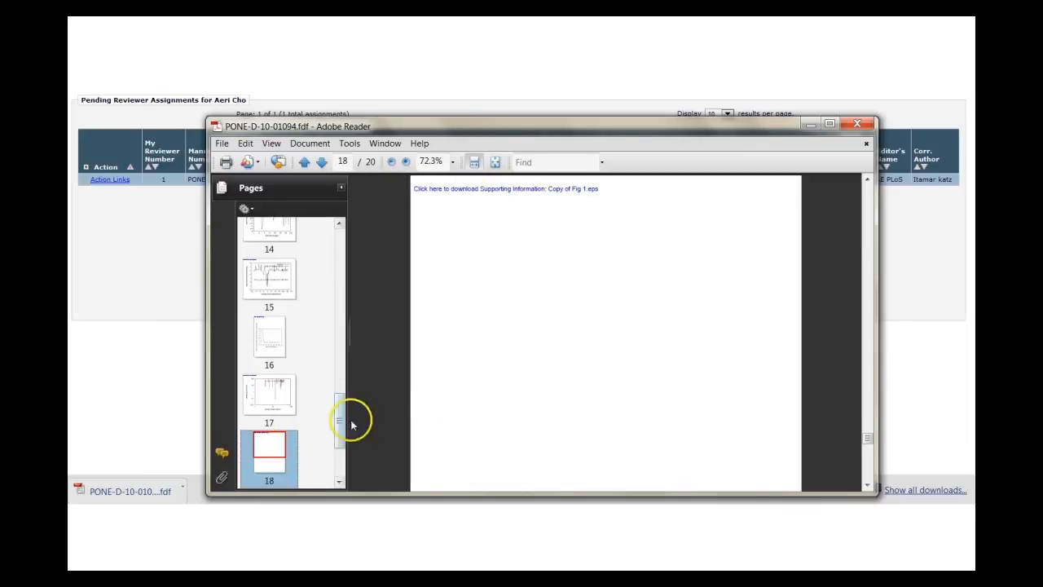
pyautogui.moveTo(501, 352)
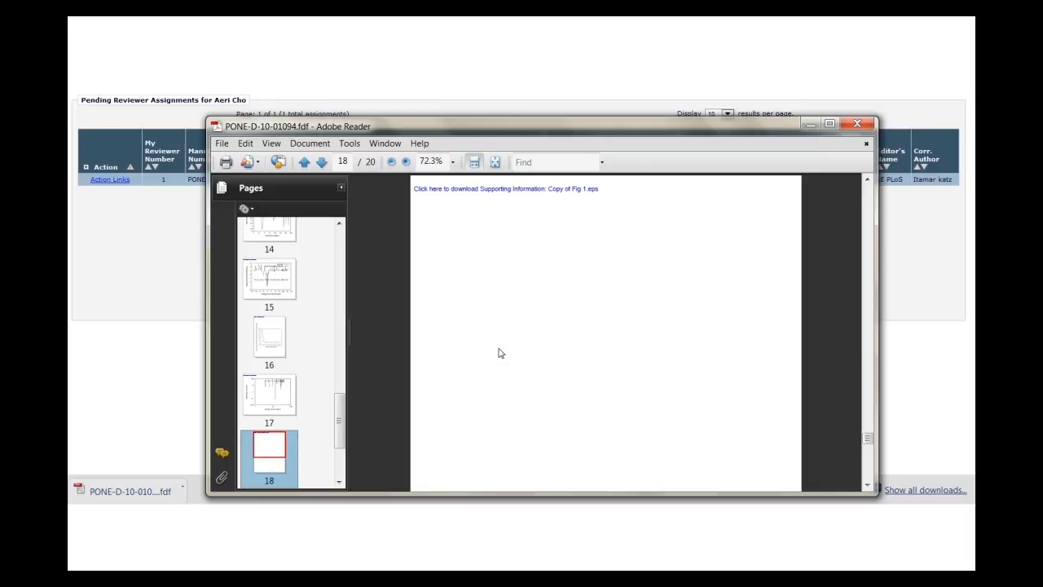